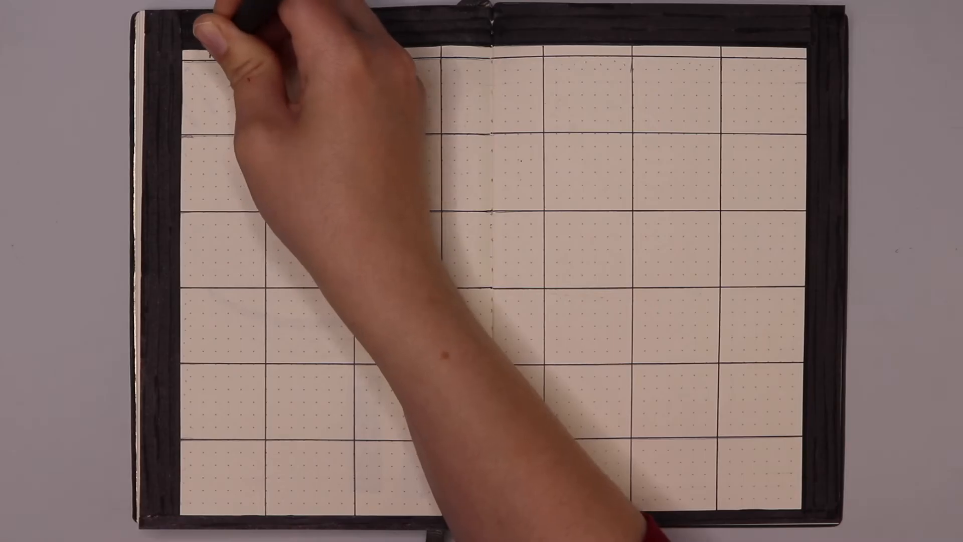
type("MON")
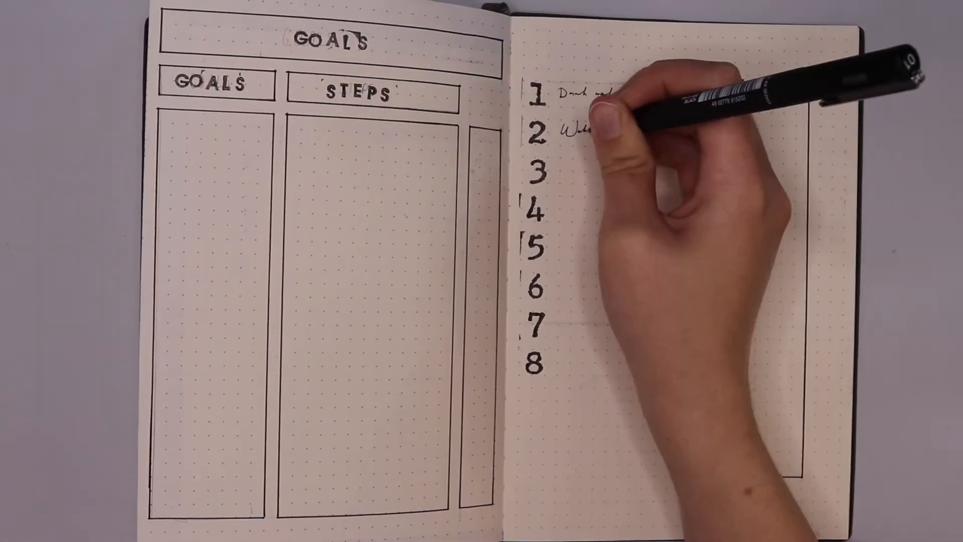
type("Wake up before 8am")
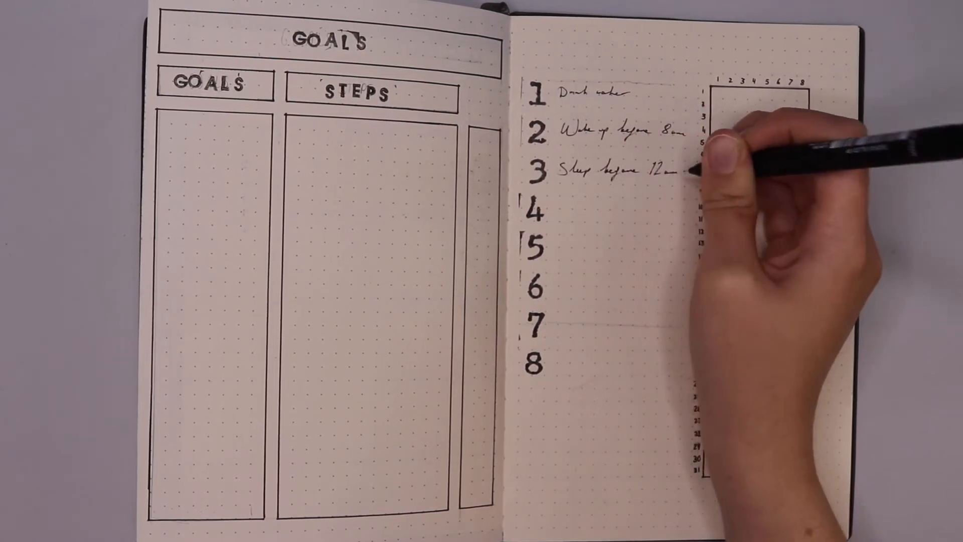
type("30 m")
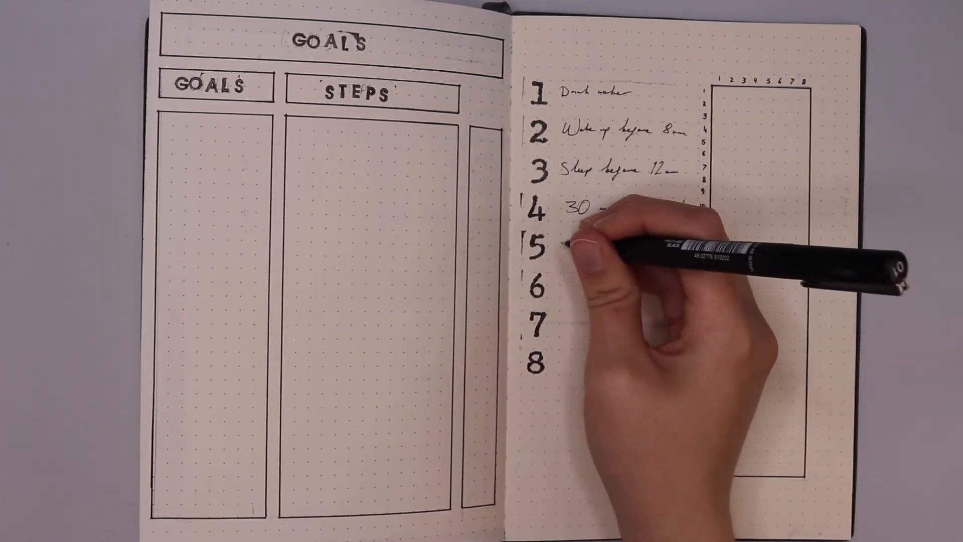
type("10k steps")
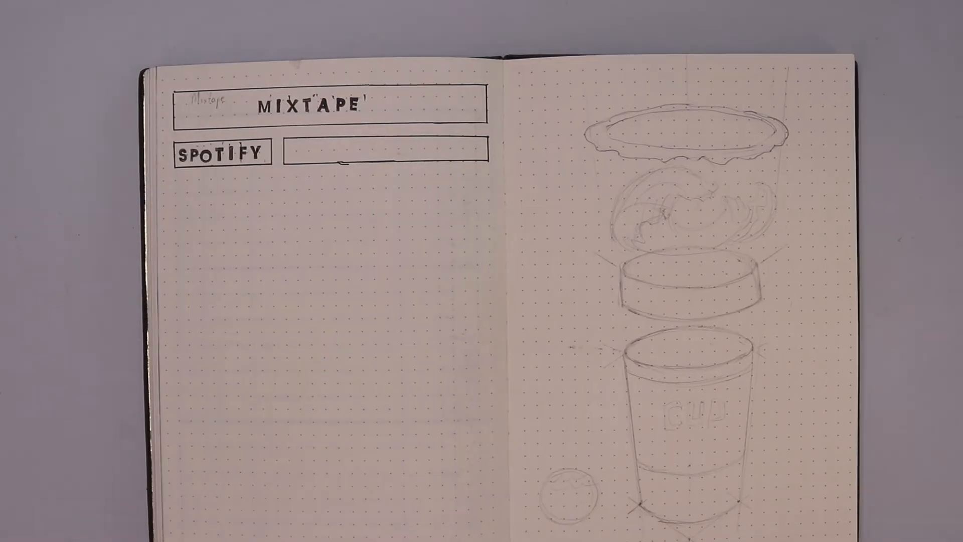
type("Vibes for August.")
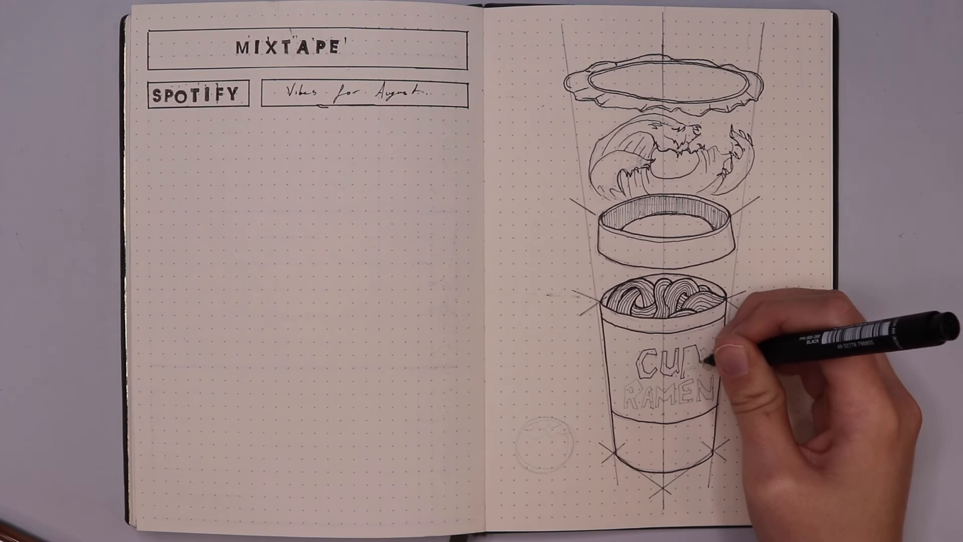
mouse_move(694, 362)
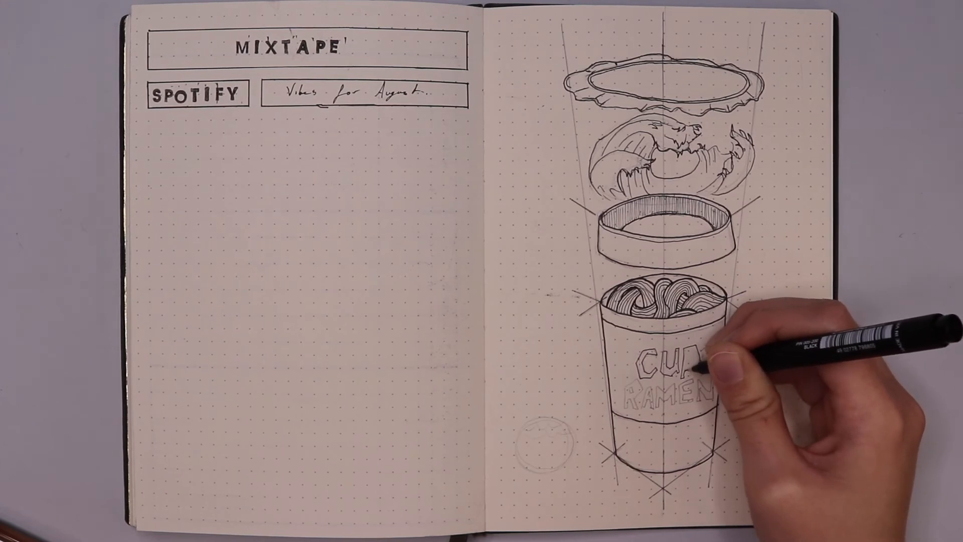